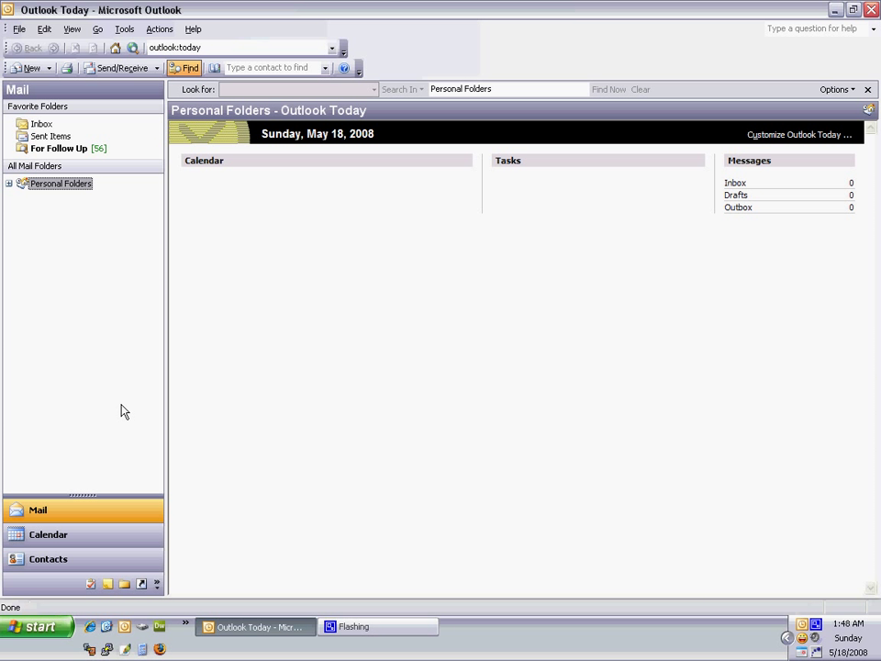
mouse_move(154, 299)
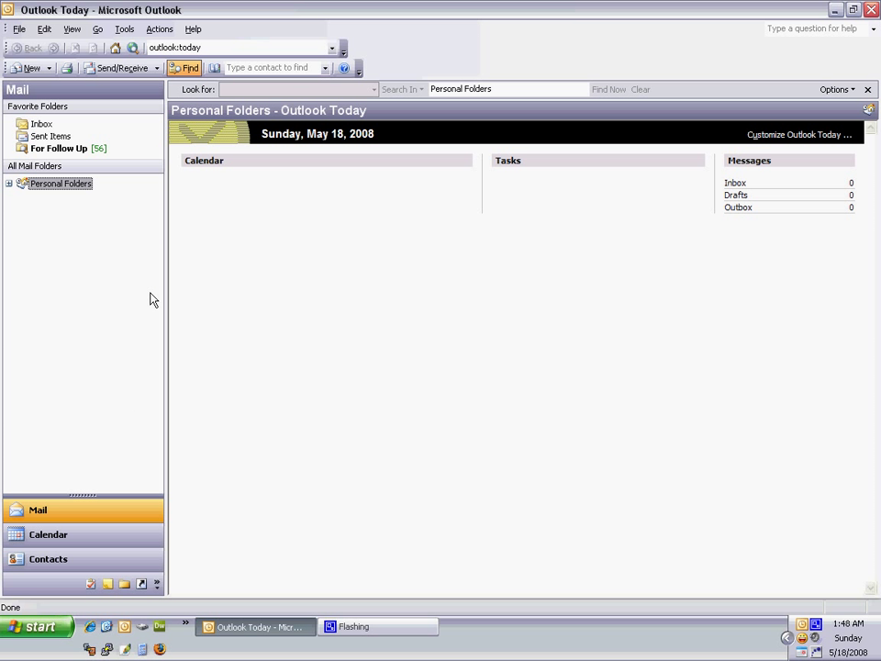
Step: Reach the Signatures list from Tools > Options on the Mail Format settings
left_click(124, 30)
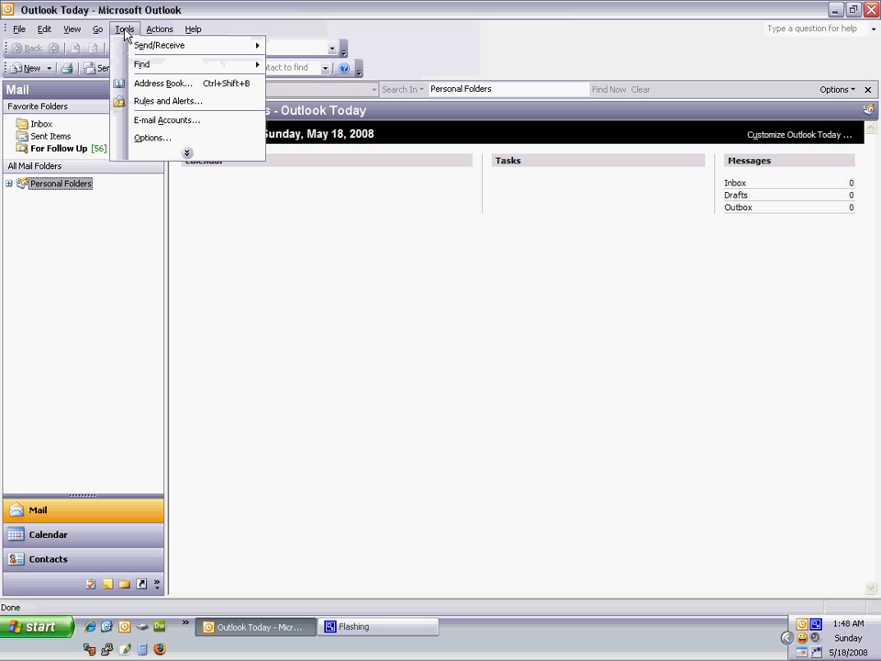
left_click(151, 136)
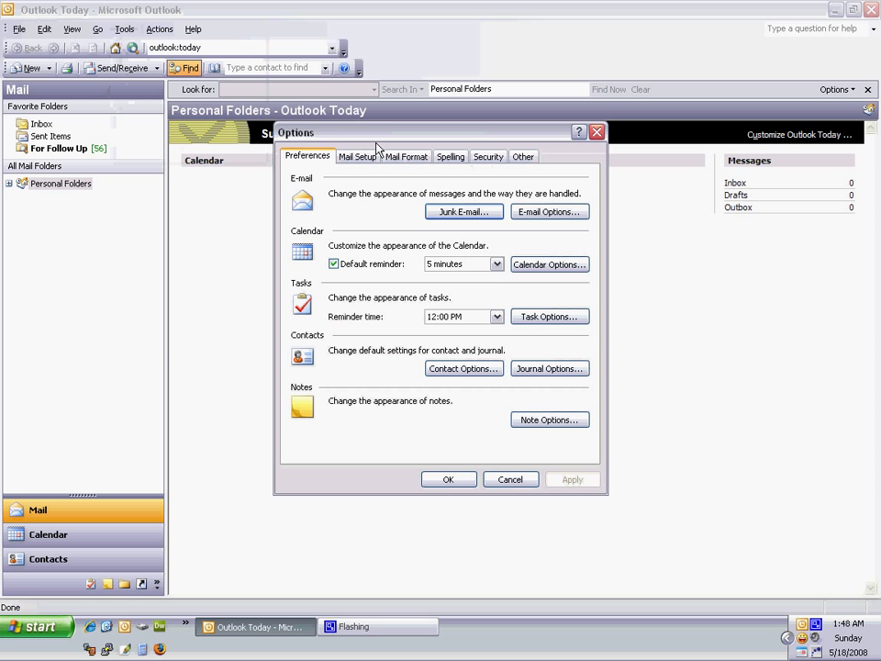
left_click(408, 156)
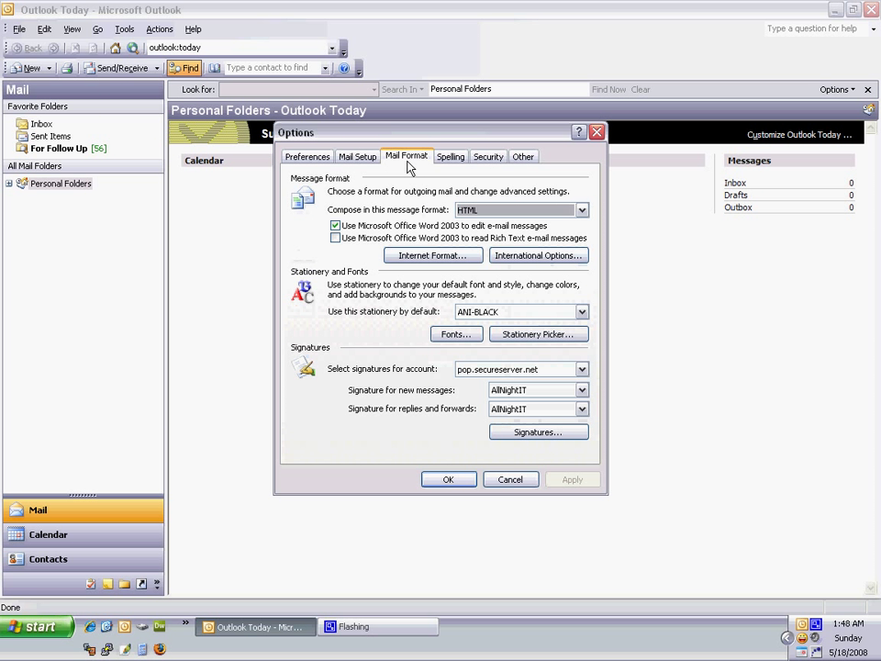
mouse_move(518, 462)
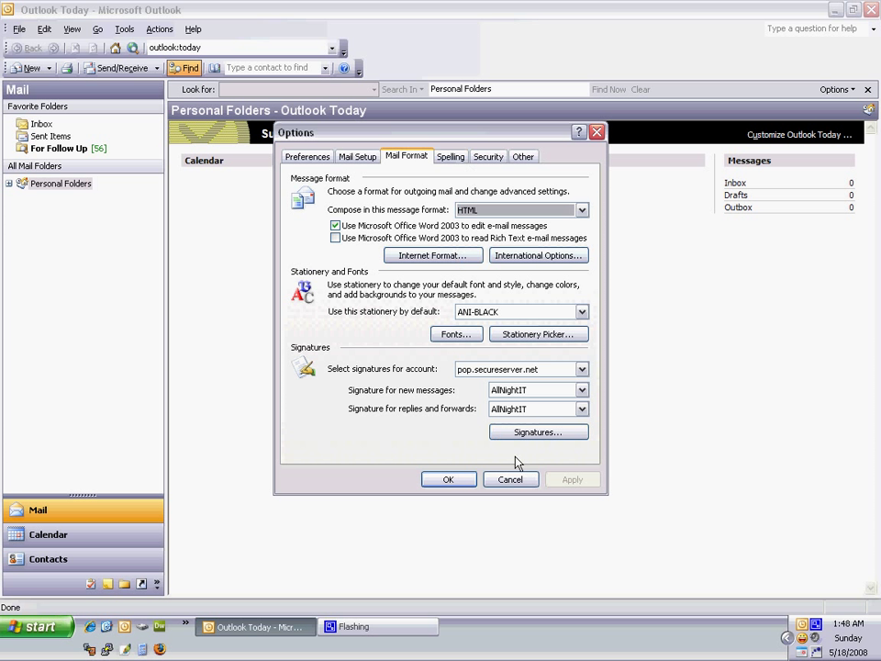
left_click(540, 431)
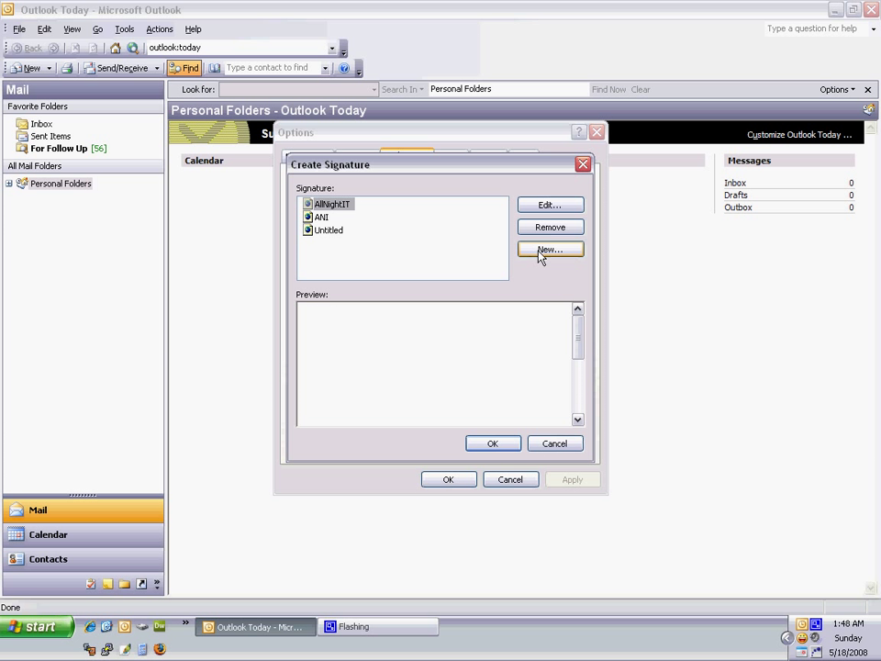
Step: Create a new blank signature named 'test-signature' and continue to its text editor
left_click(551, 249)
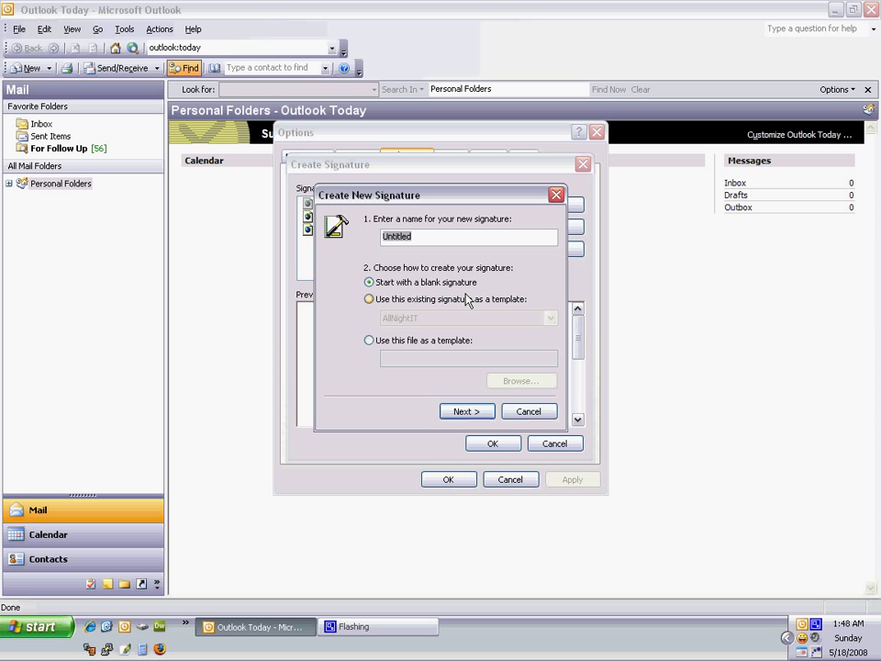
type("test")
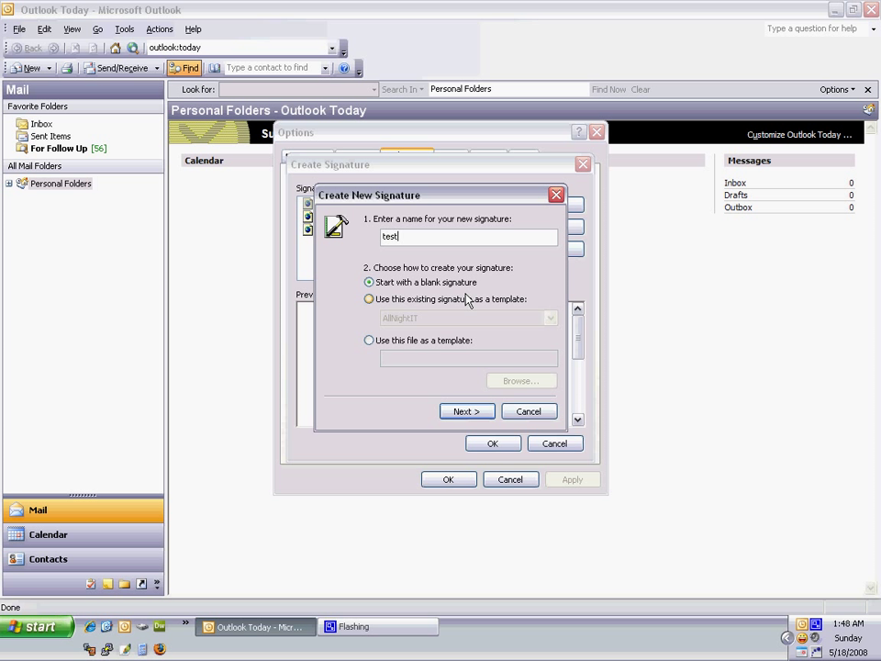
type("-signa")
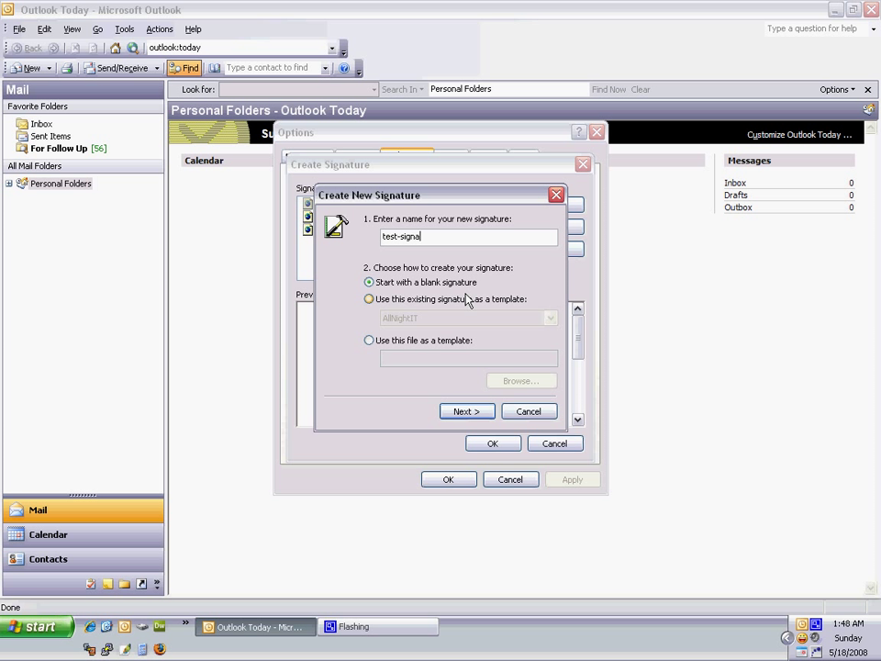
type("ture")
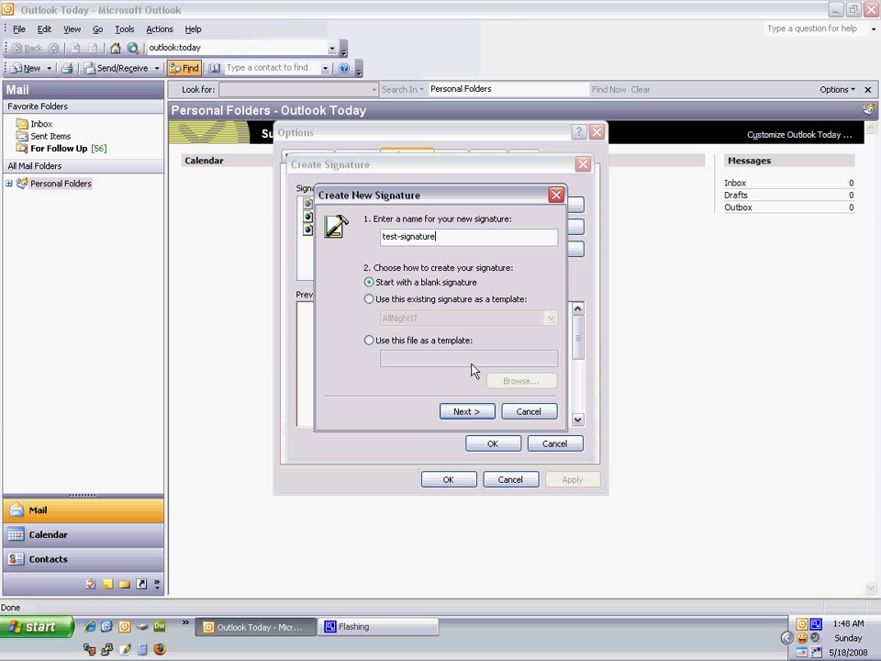
mouse_move(476, 338)
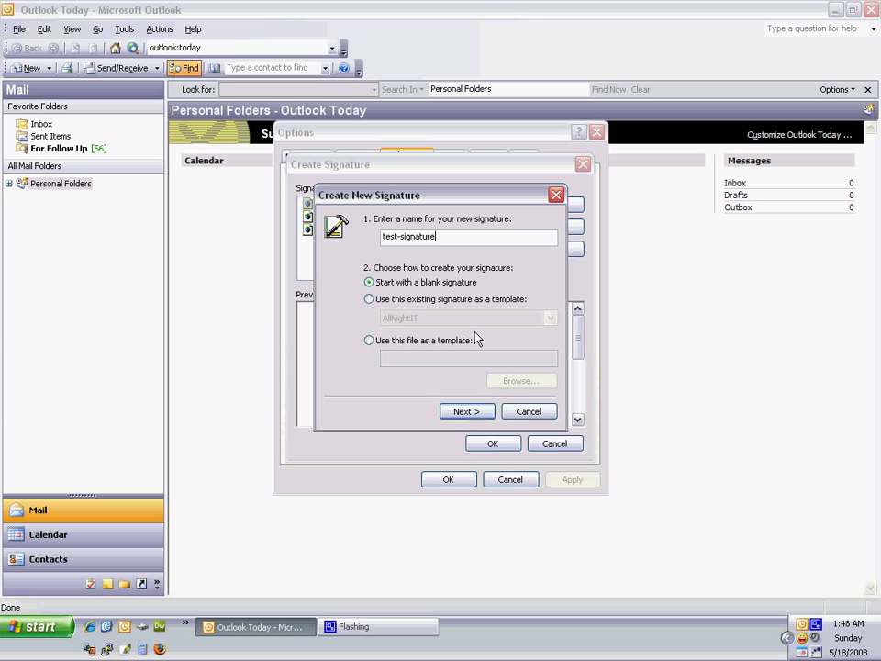
left_click(467, 411)
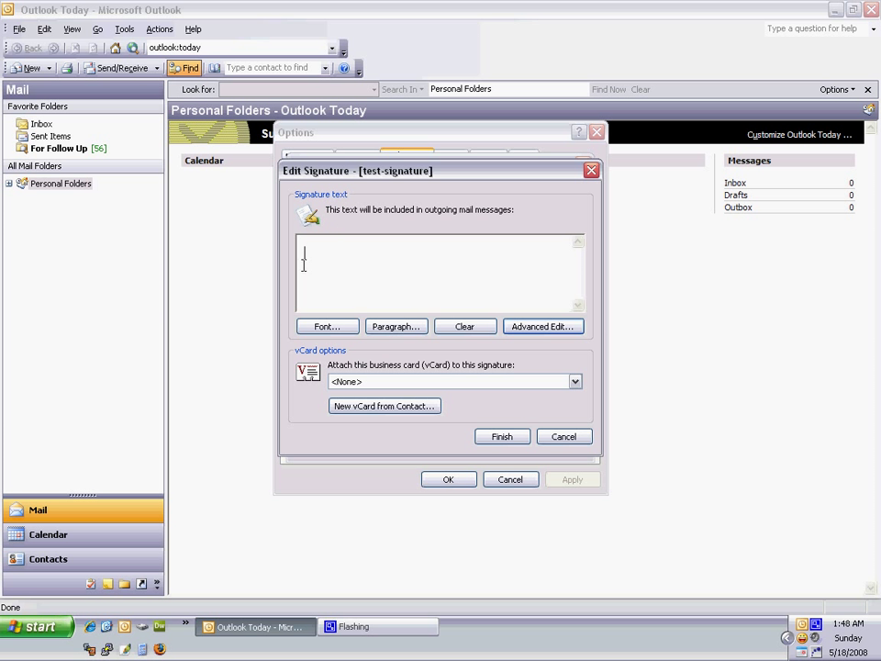
Step: Send test-signature to Advanced Edit in Word, accepting the external-editor warning
left_click(543, 327)
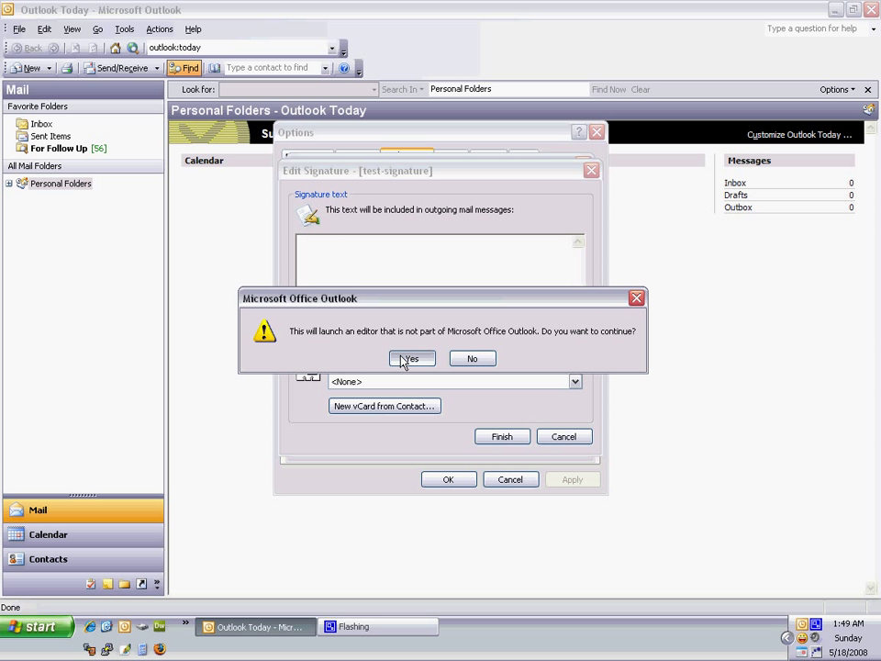
left_click(411, 358)
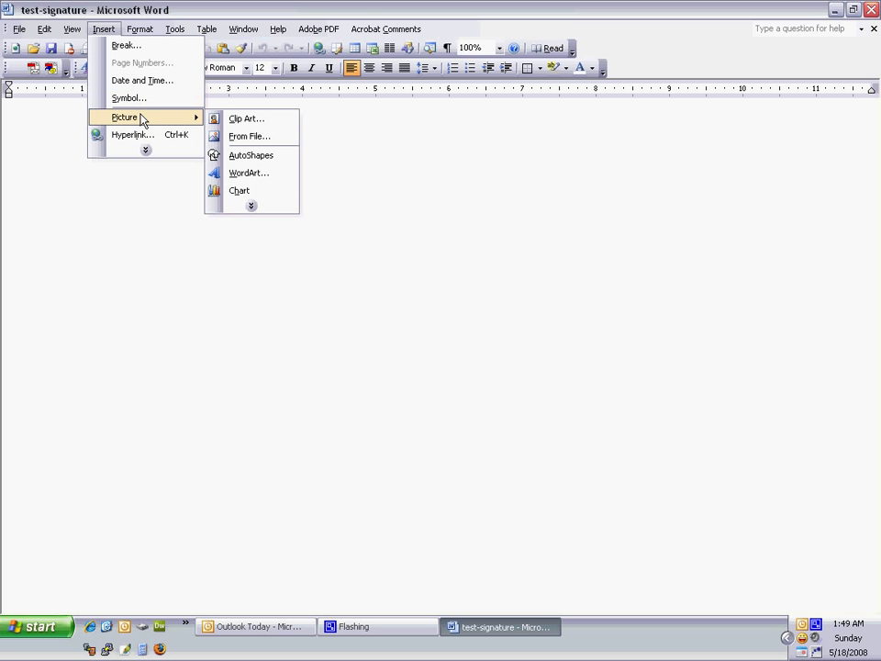
mouse_move(249, 136)
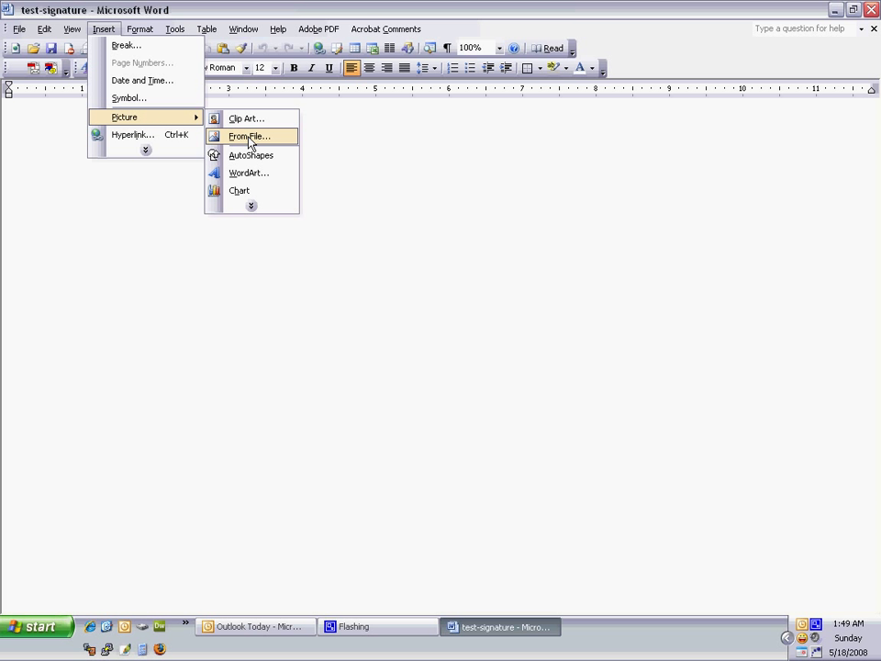
Step: Start Insert Picture From File and browse to Z:\RegencyTitleandClosing on the 400GB Z-DRIVE
left_click(249, 136)
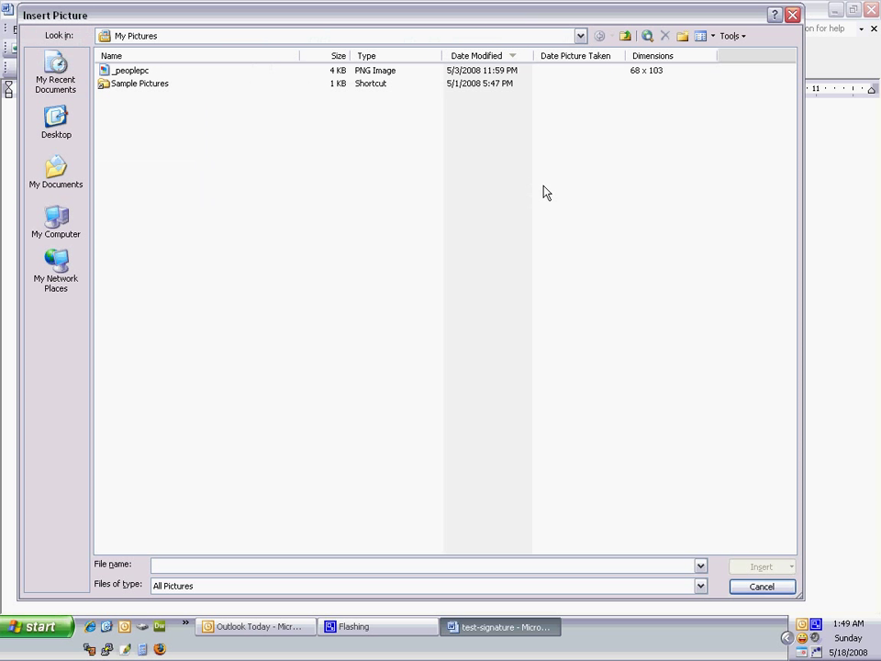
left_click(580, 35)
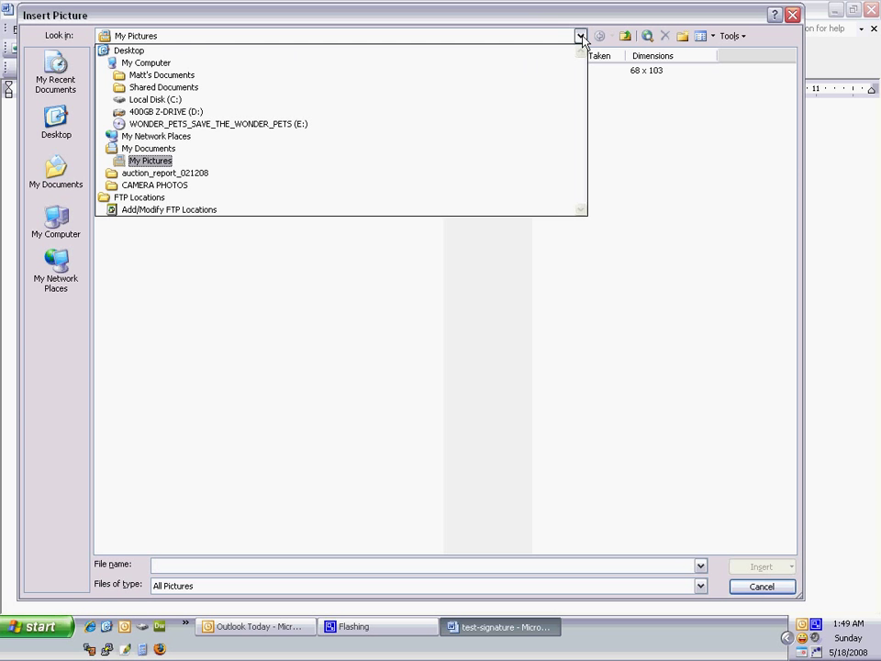
left_click(165, 112)
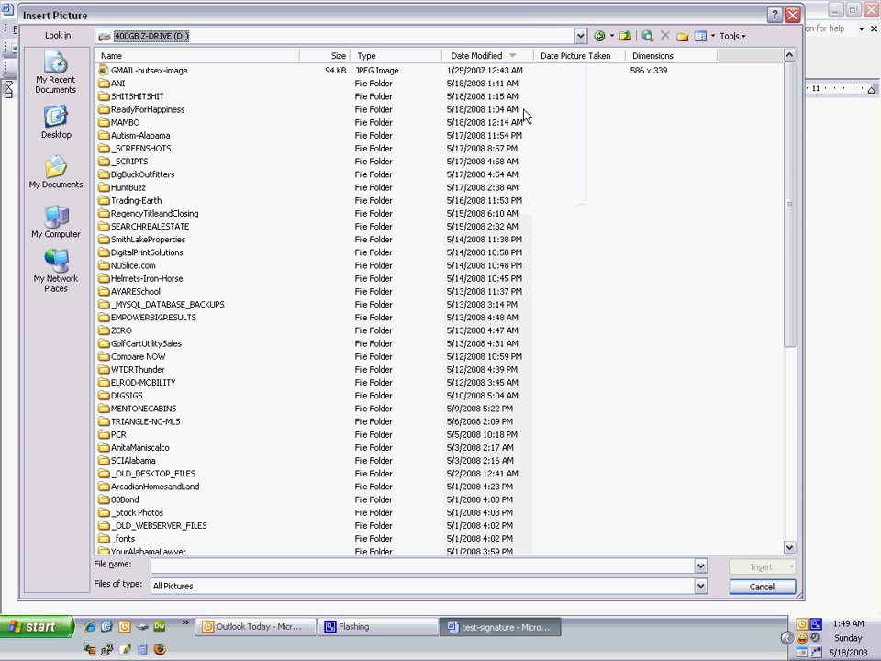
double_click(154, 213)
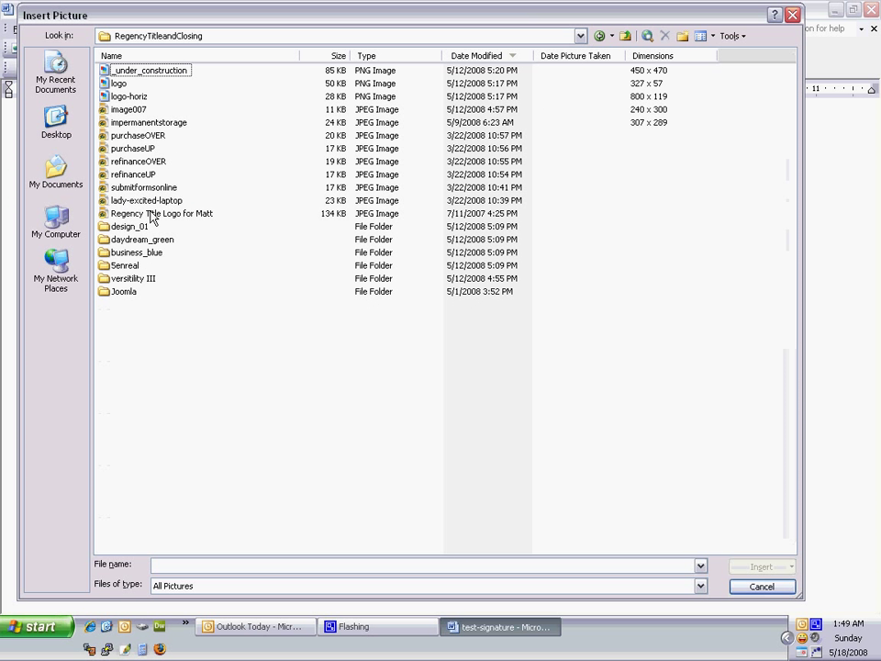
Step: Show the folder as thumbnails and insert the refinanceUP image into the signature
left_click(701, 37)
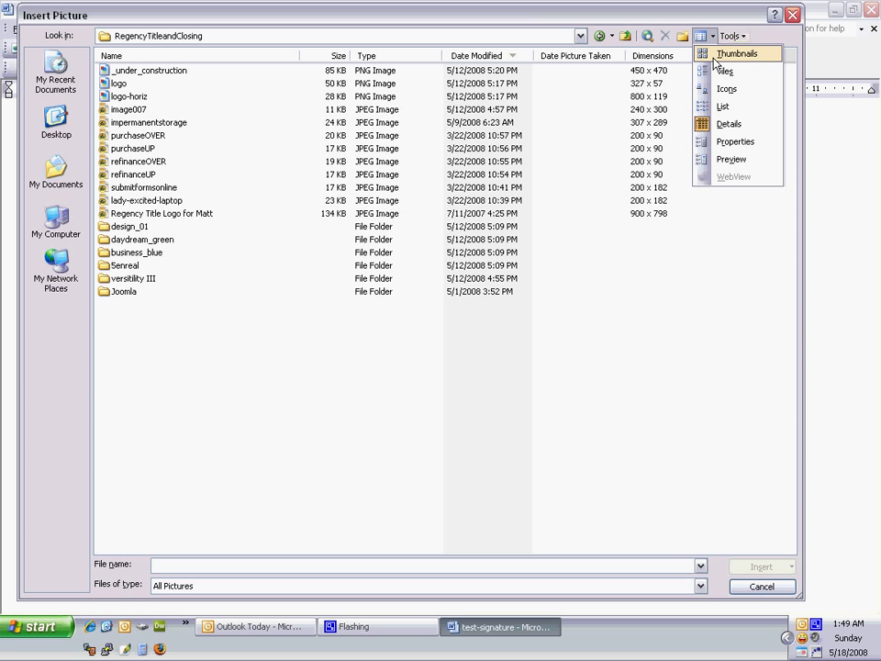
left_click(738, 51)
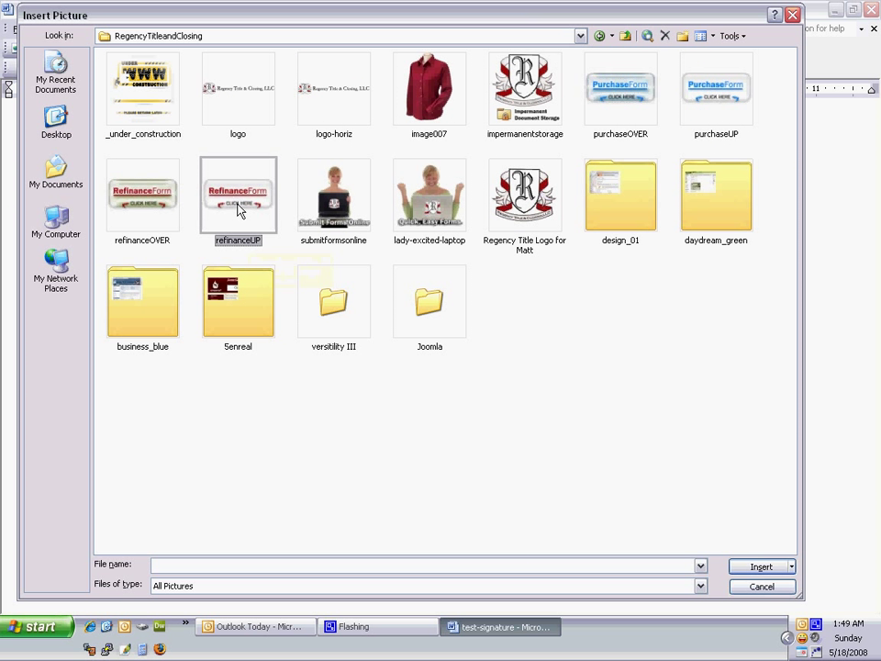
left_click(760, 566)
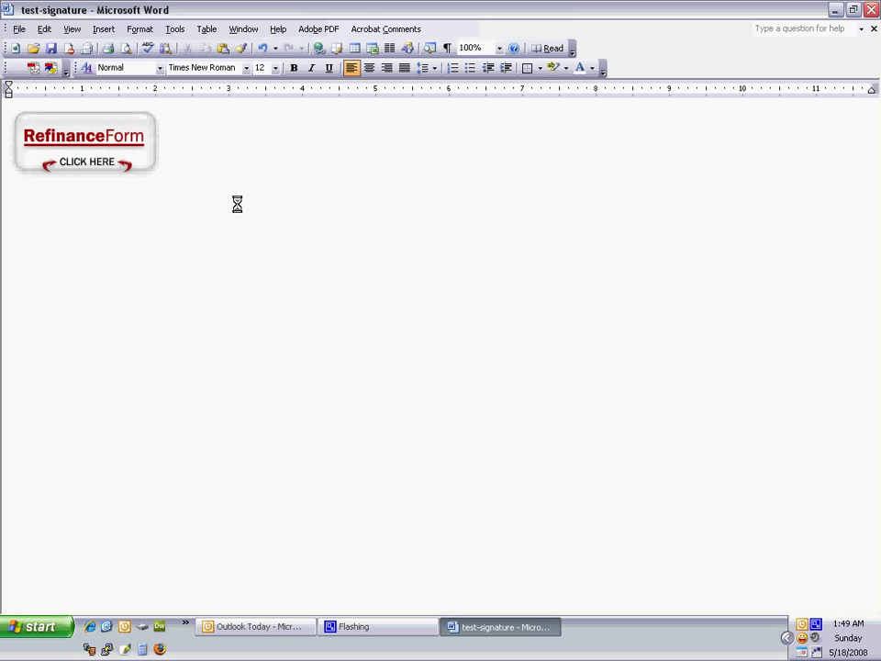
Step: Add lines Name, Phone, Etc., 'Funny joke nobody will ever read!' and 'Signature.' below the image, then close the document
type("Name")
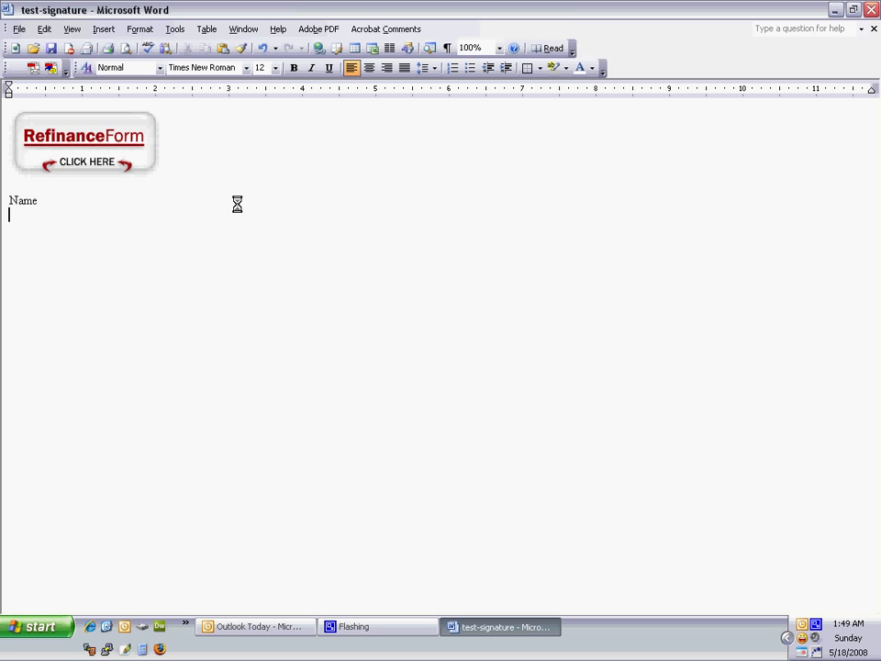
type("Phone")
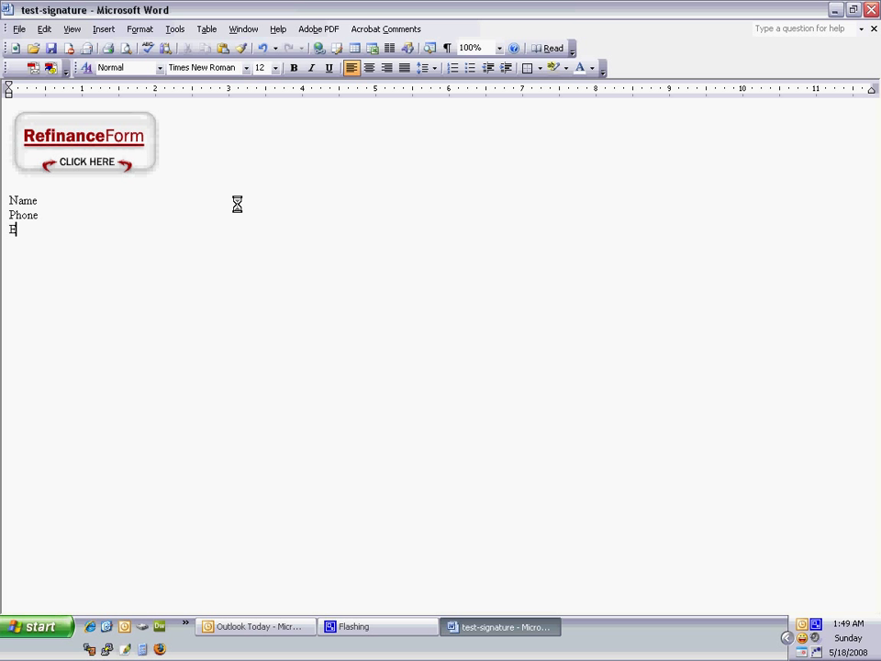
type("tc.")
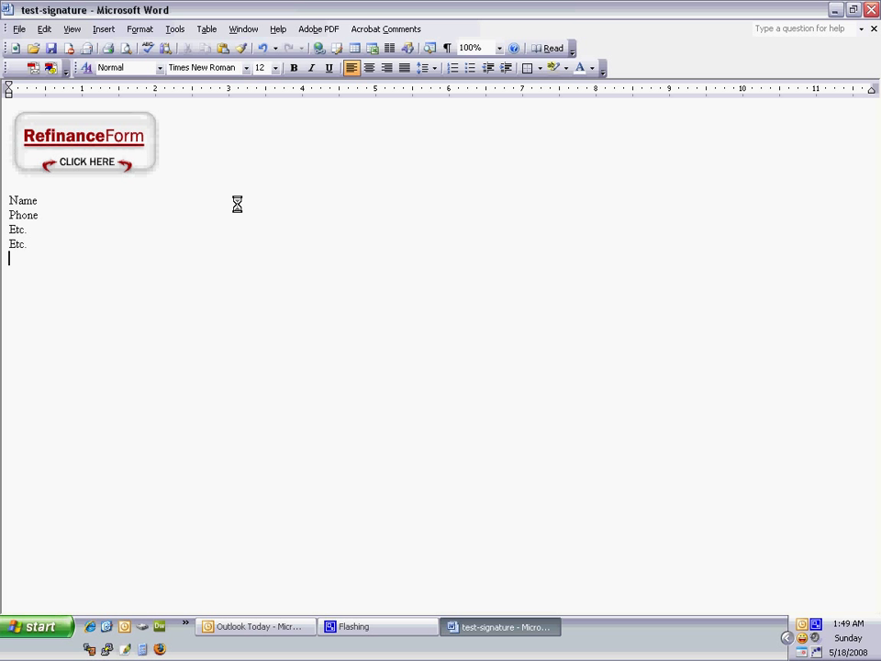
type("Funny")
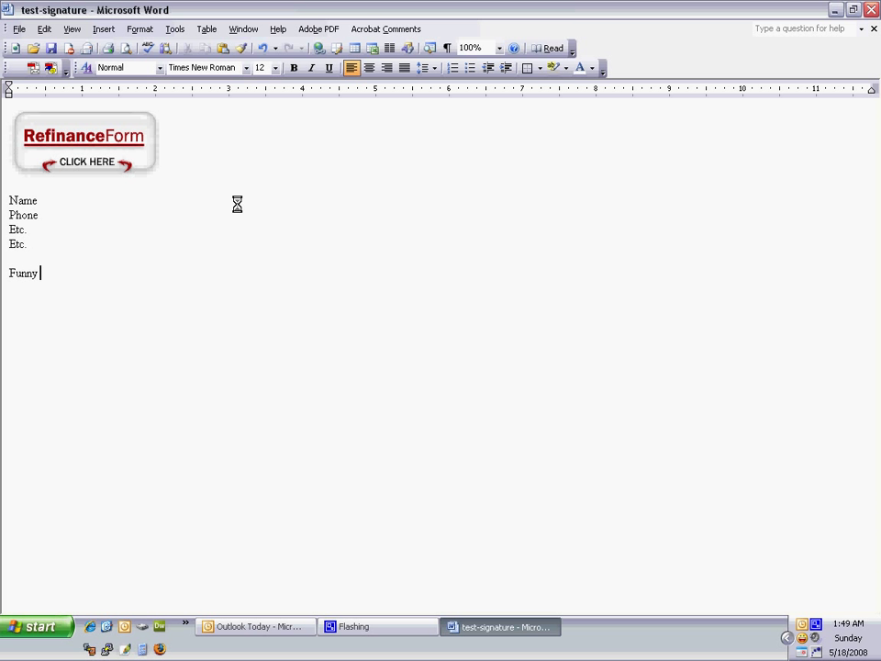
type("joke nobody will e")
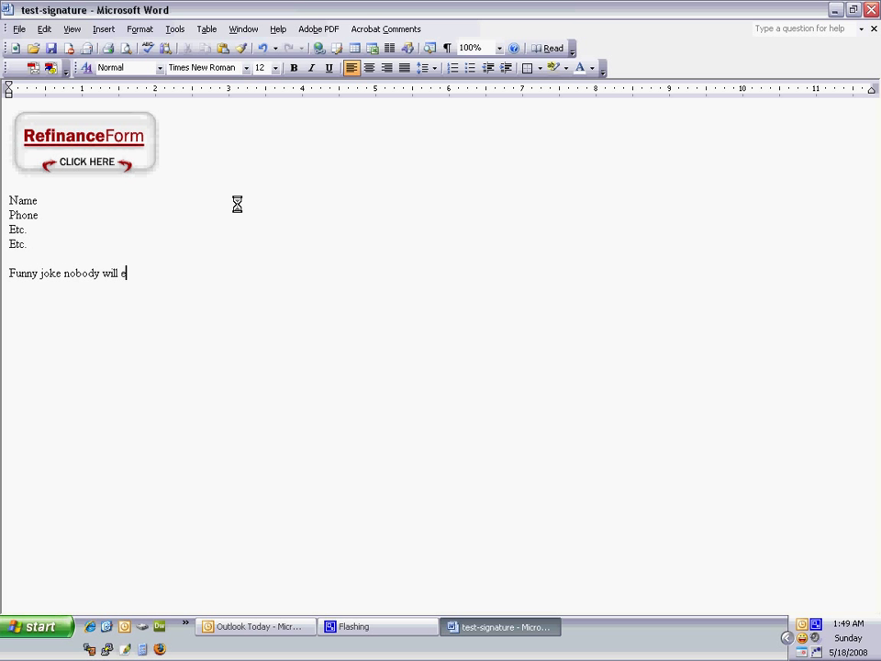
type("ver read!")
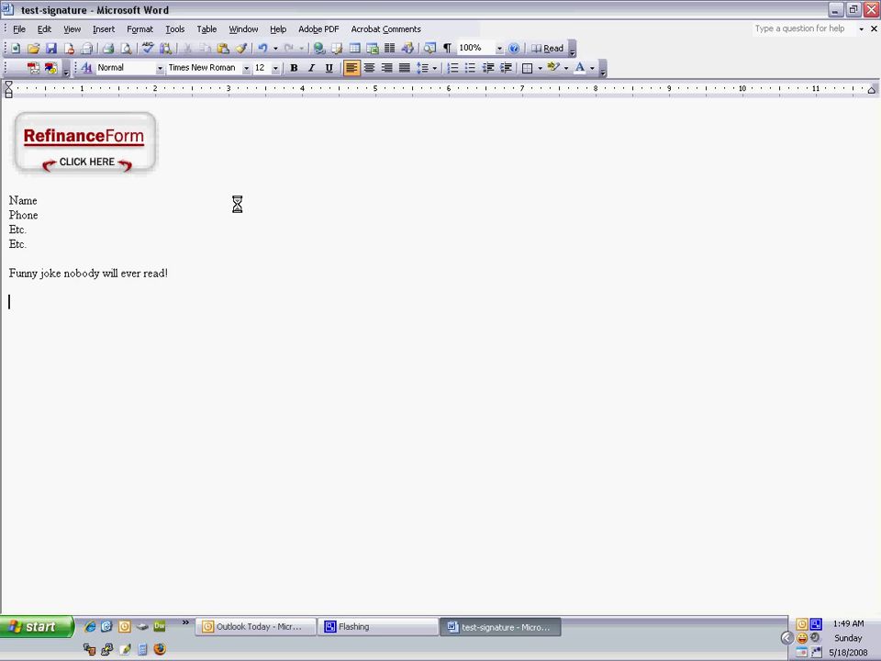
type("Signatu")
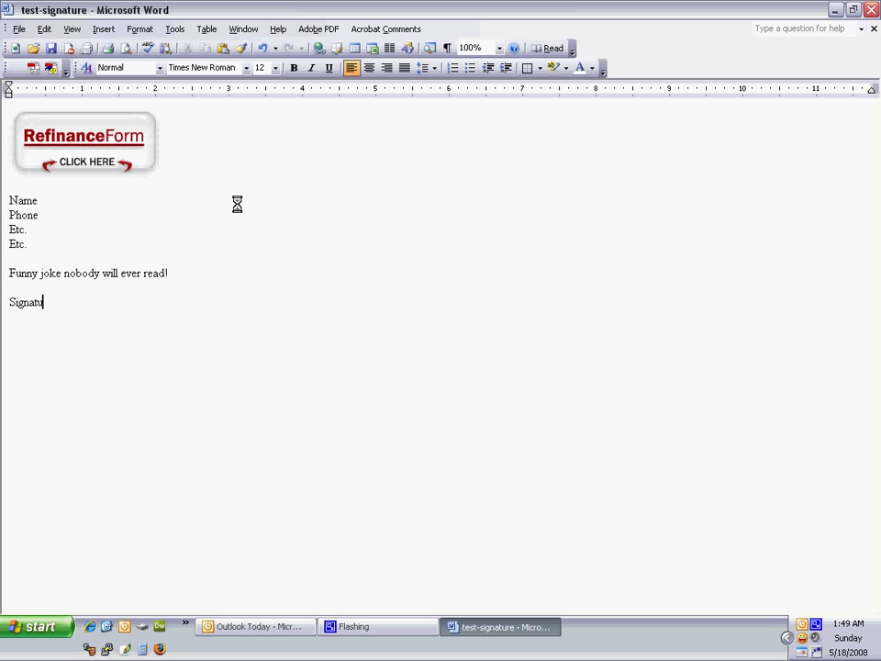
type("re.")
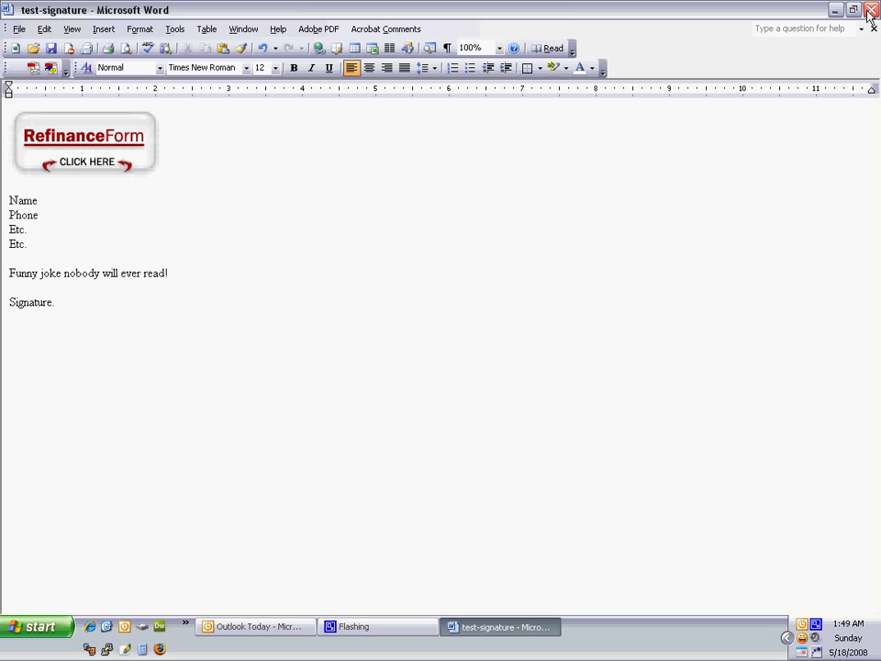
left_click(870, 11)
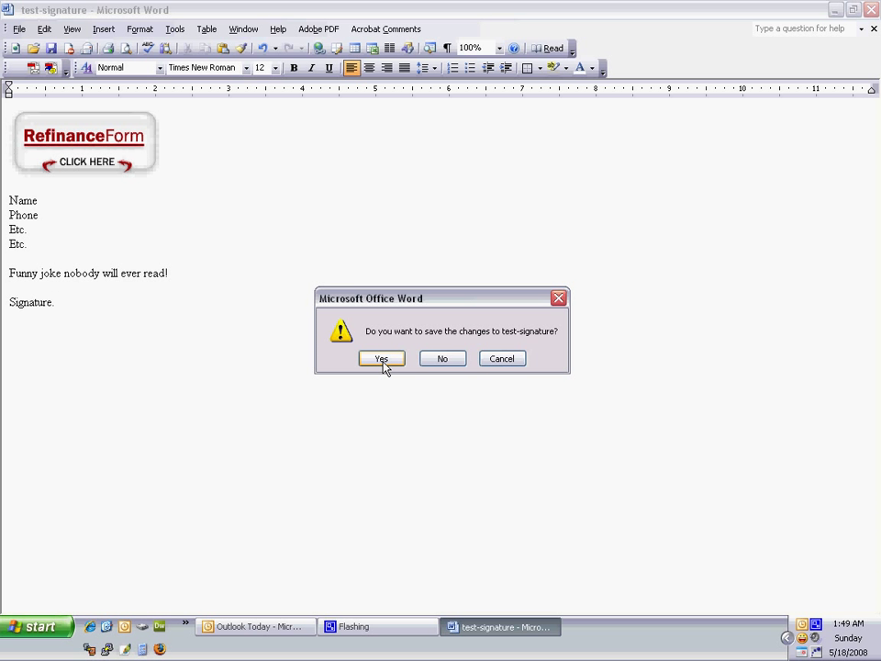
Step: Answer Yes to save the test-signature changes, returning to Outlook's signature list
left_click(382, 358)
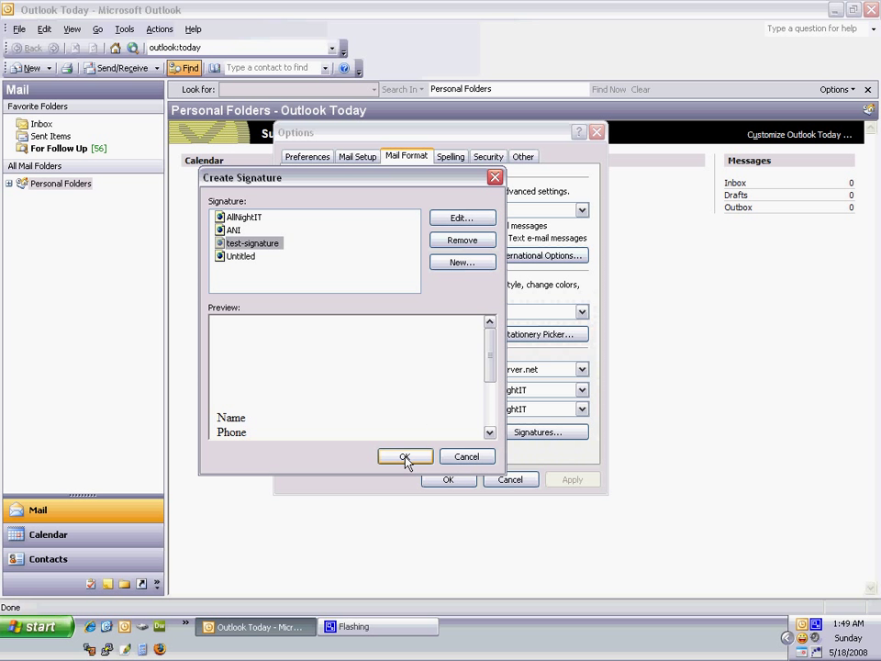
Step: Leave Create Signature, try test-signature in the Mail Format dropdowns, reset to AllNightIT and accept the options
left_click(404, 457)
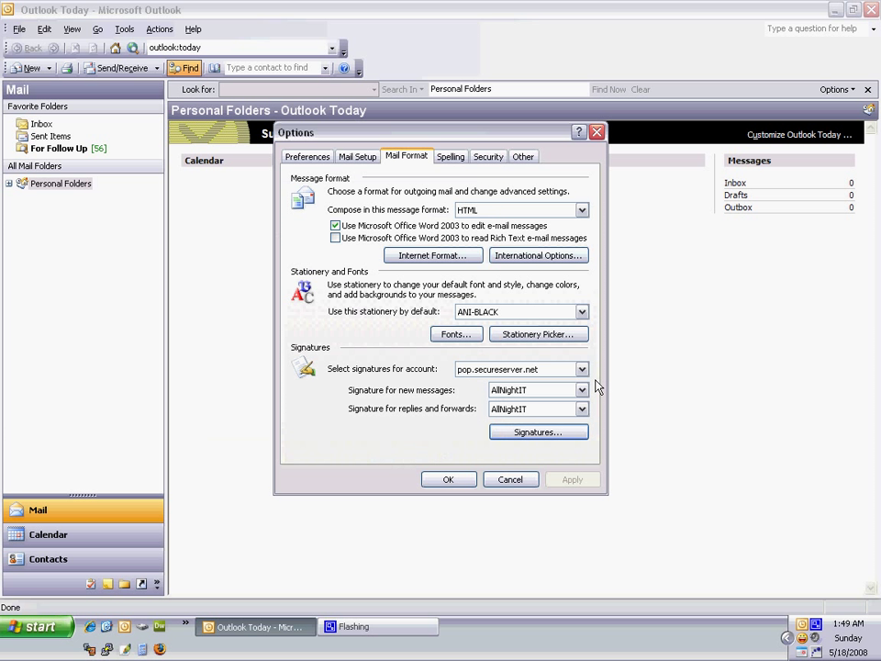
mouse_move(367, 402)
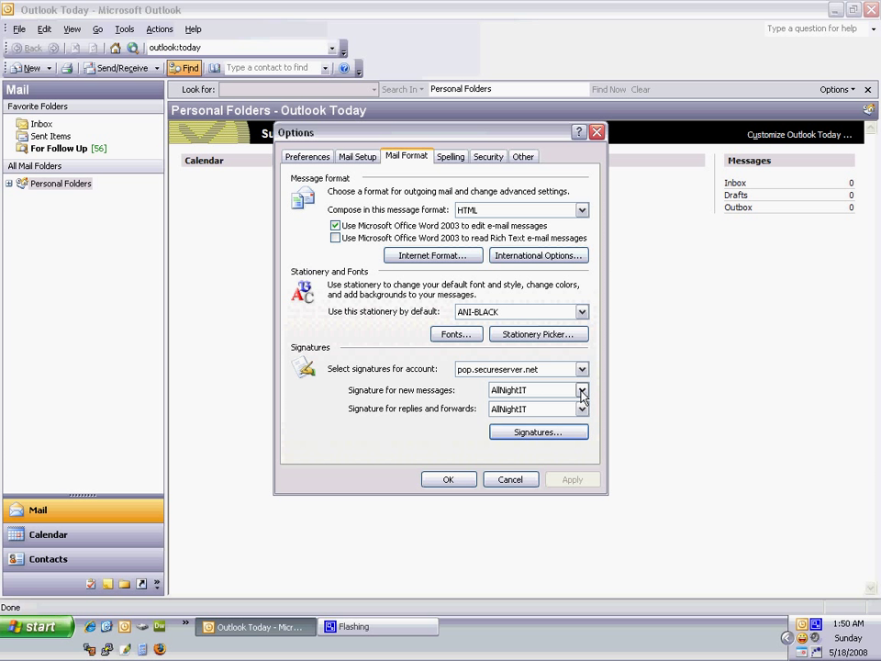
mouse_move(382, 410)
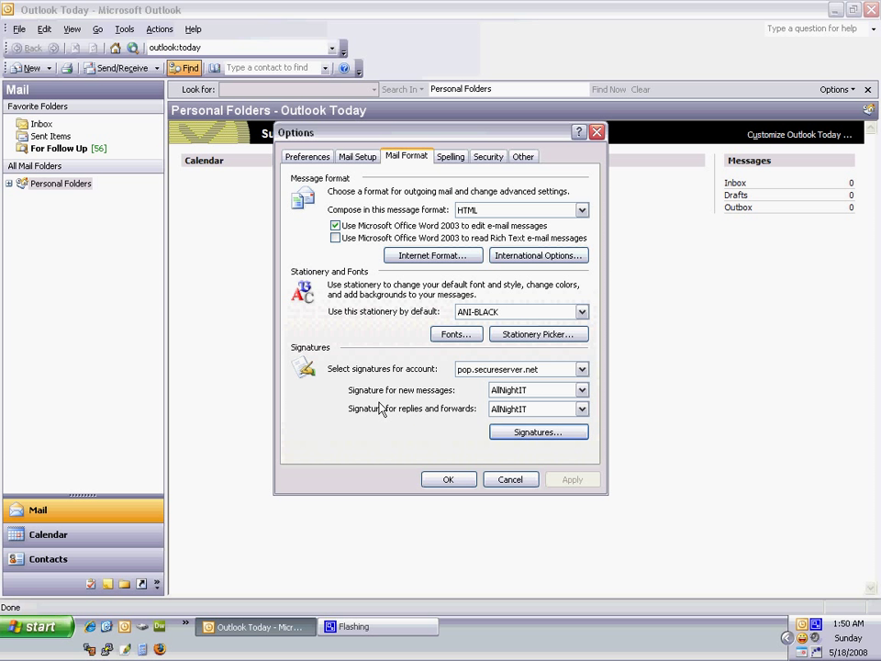
left_click(580, 408)
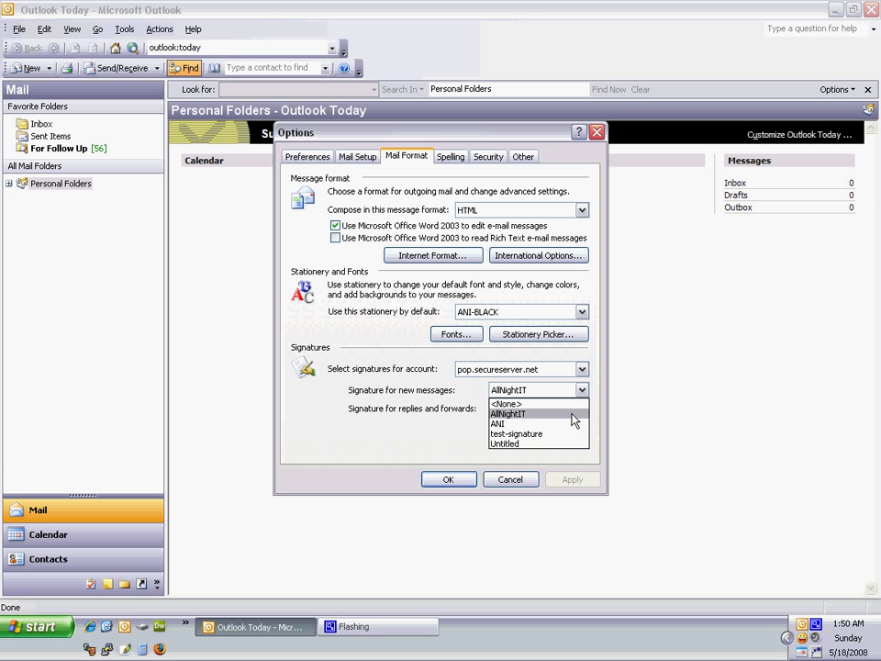
left_click(516, 434)
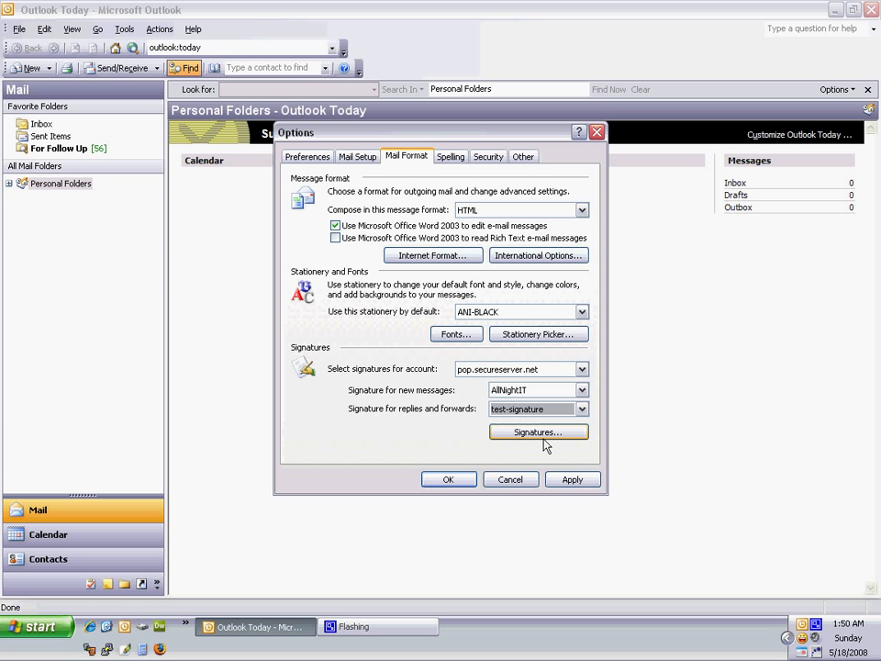
left_click(580, 407)
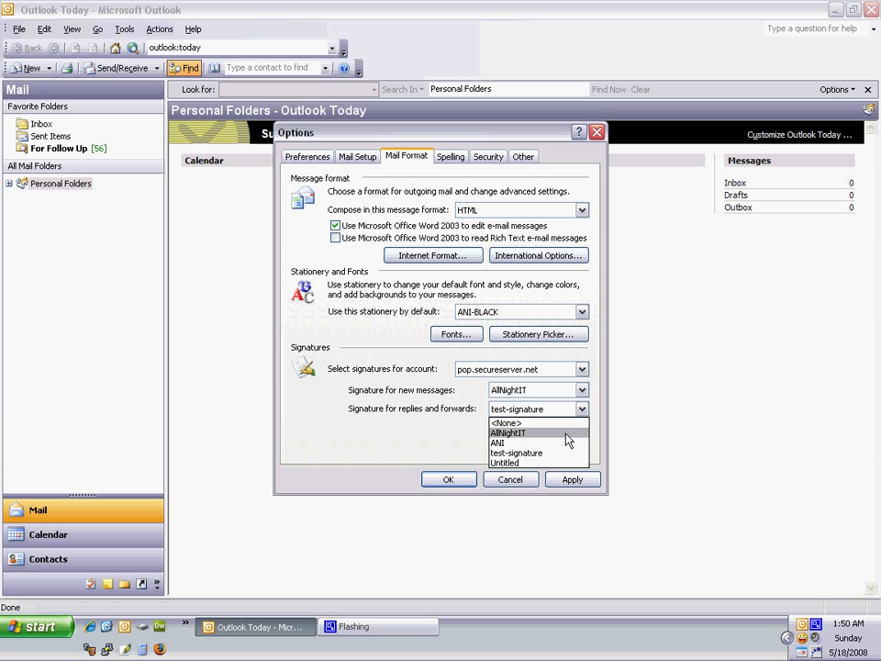
left_click(508, 433)
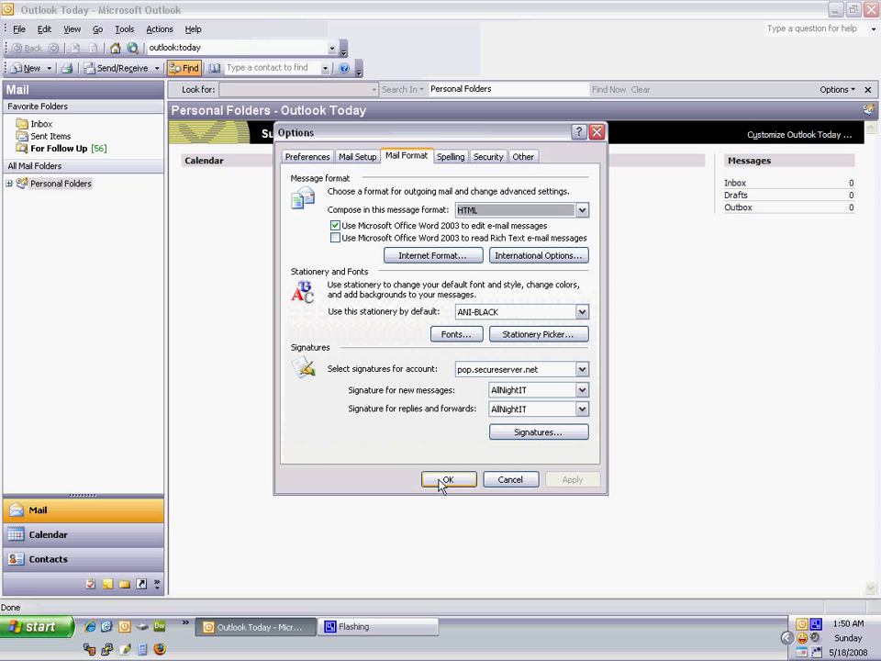
left_click(447, 479)
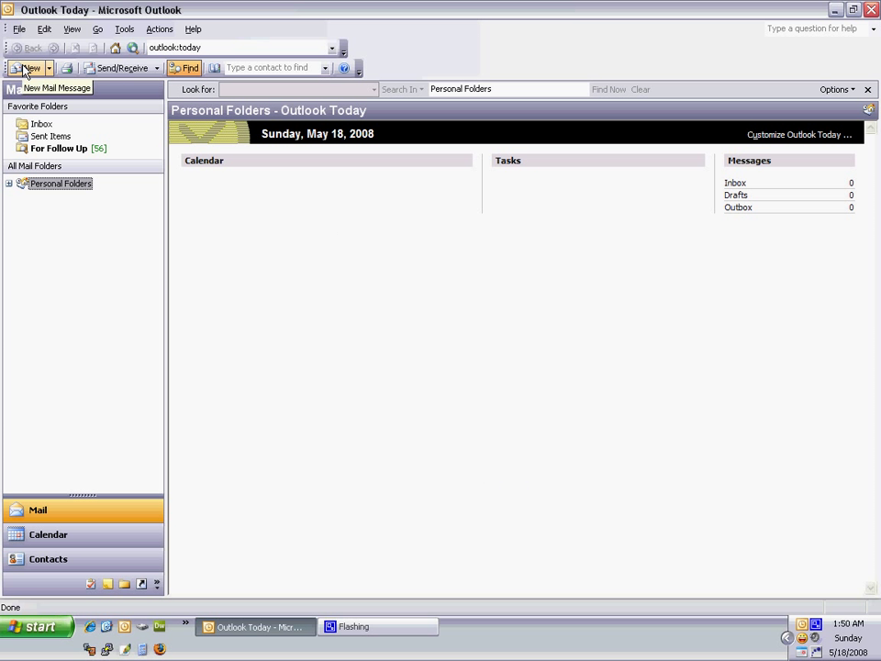
Step: Start a new message, reopen it to see the All Night IT signature block, and type a few test characters
left_click(27, 66)
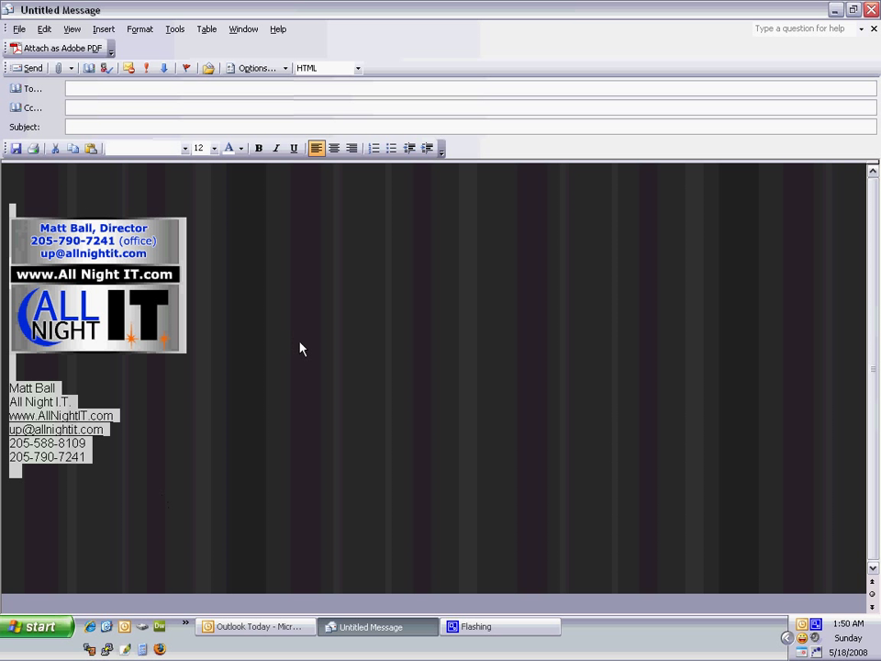
left_click(870, 11)
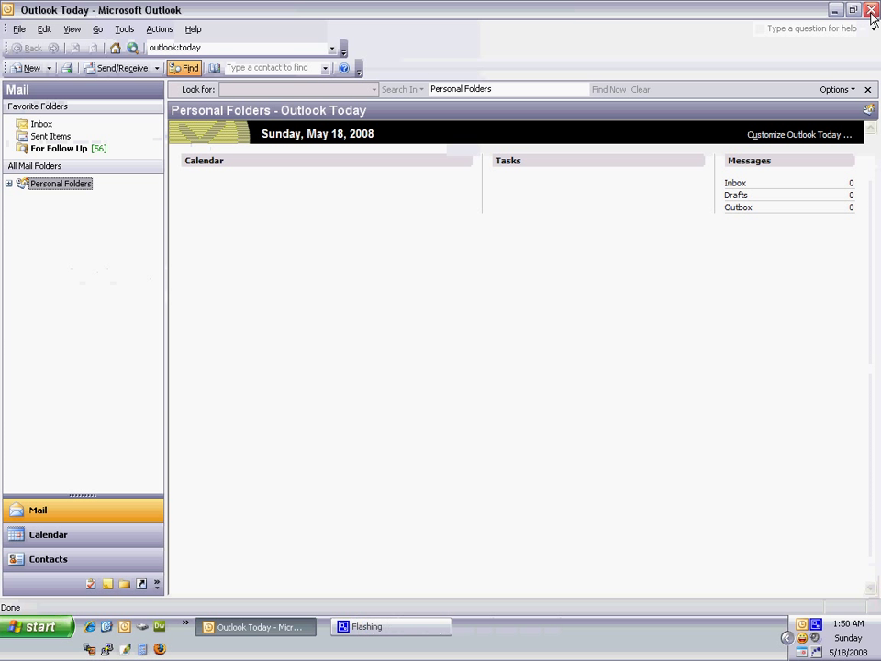
left_click(30, 66)
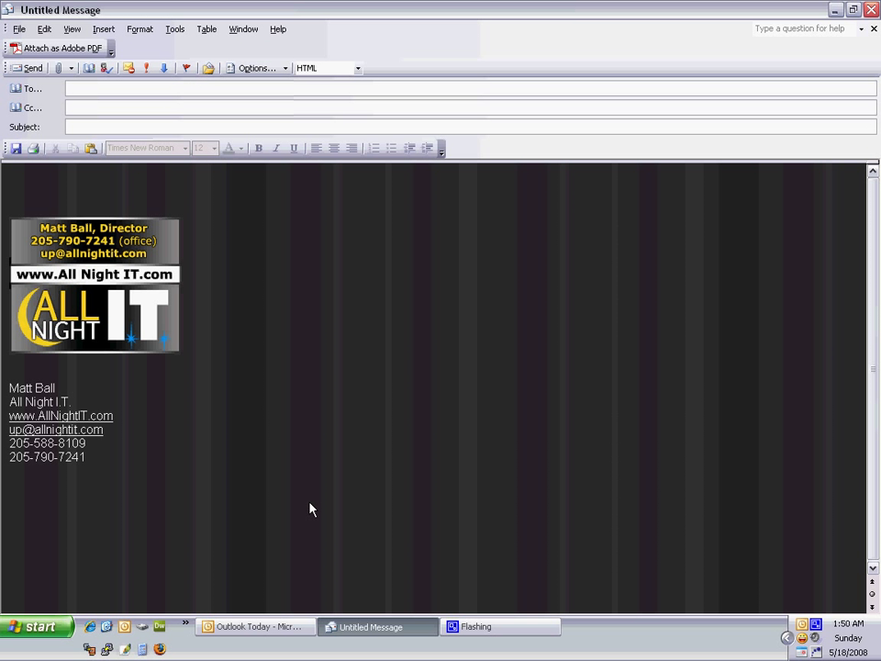
mouse_move(309, 497)
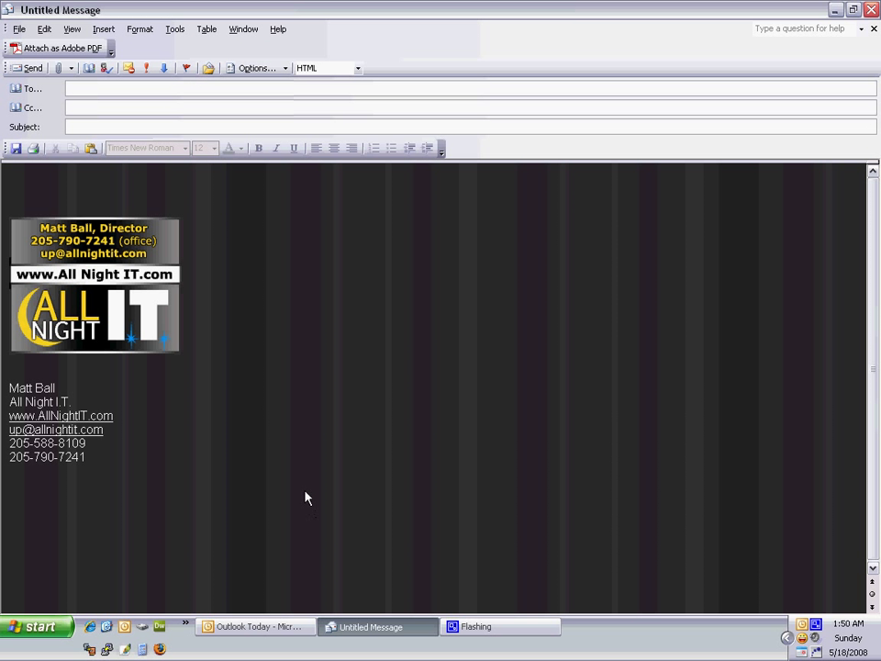
mouse_move(65, 210)
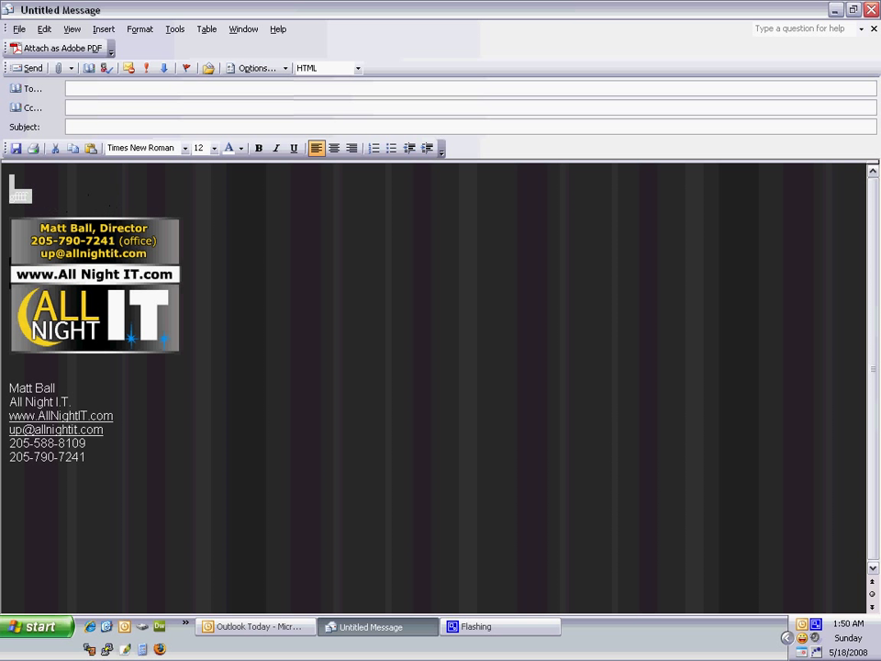
type("gffffd")
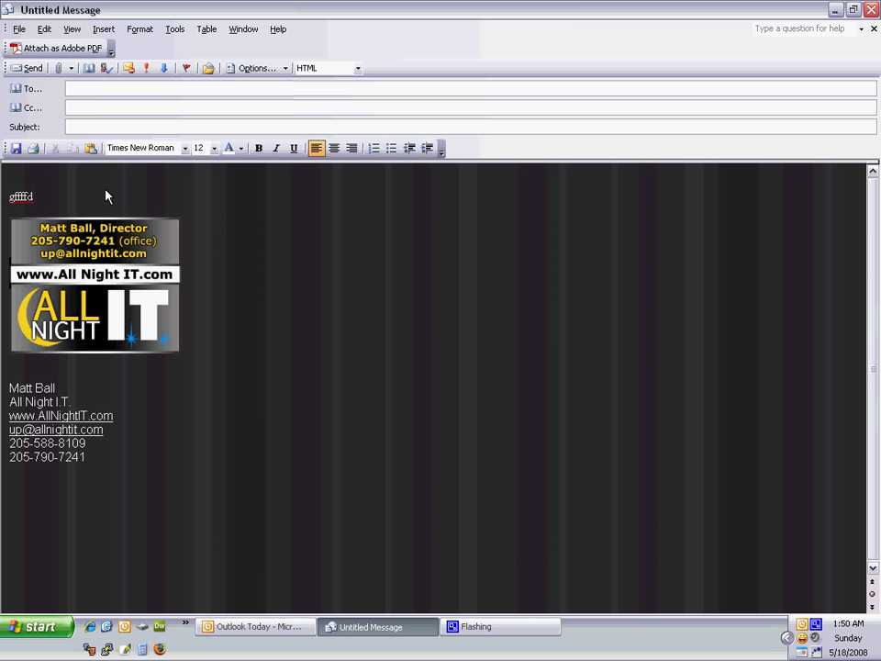